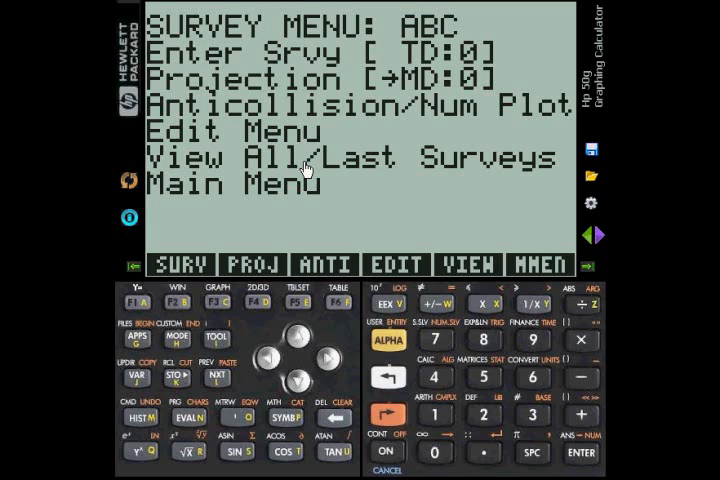
mouse_move(358, 205)
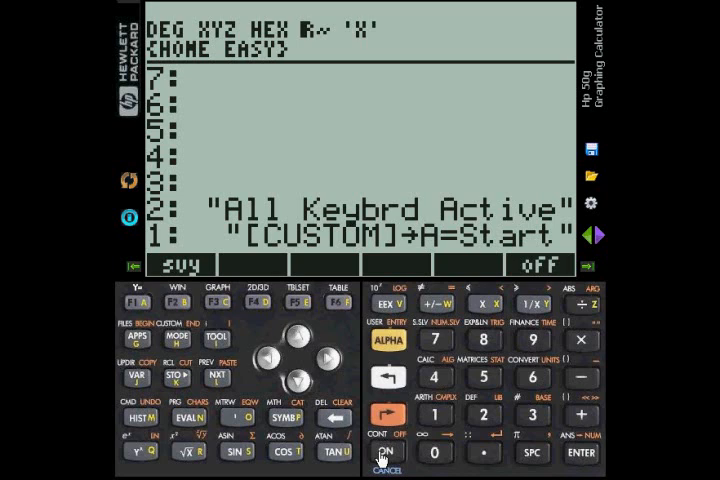
Show the TOOL soft menu with EDIT, VIEW, STACK, RCL, PURGE and CLEAR
left_click(330, 418)
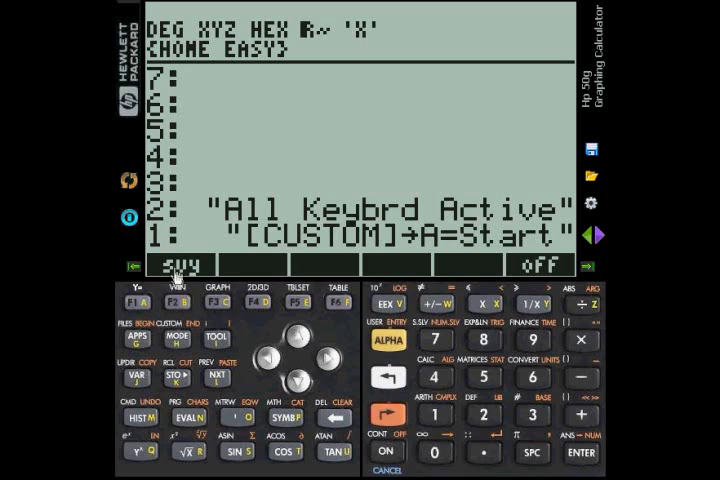
mouse_move(545, 268)
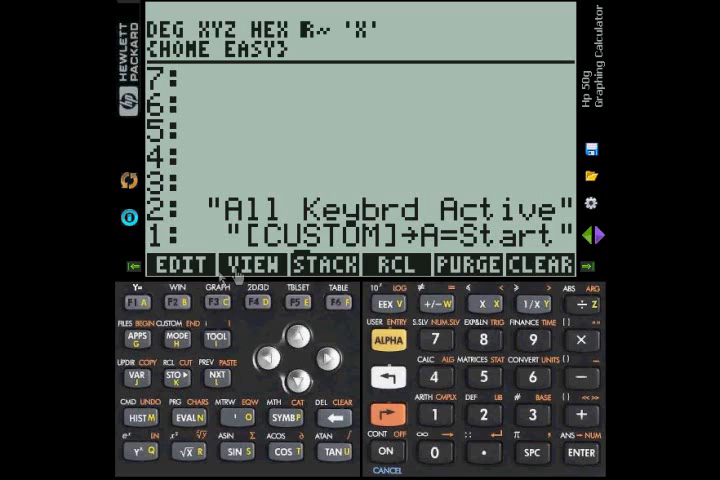
mouse_move(495, 285)
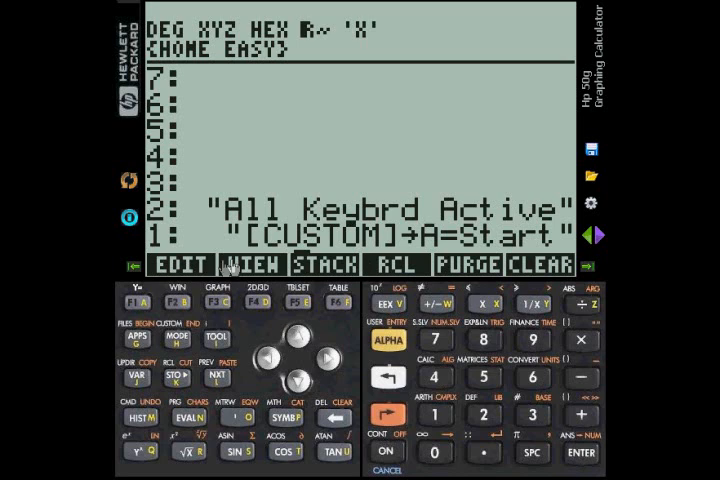
mouse_move(545, 267)
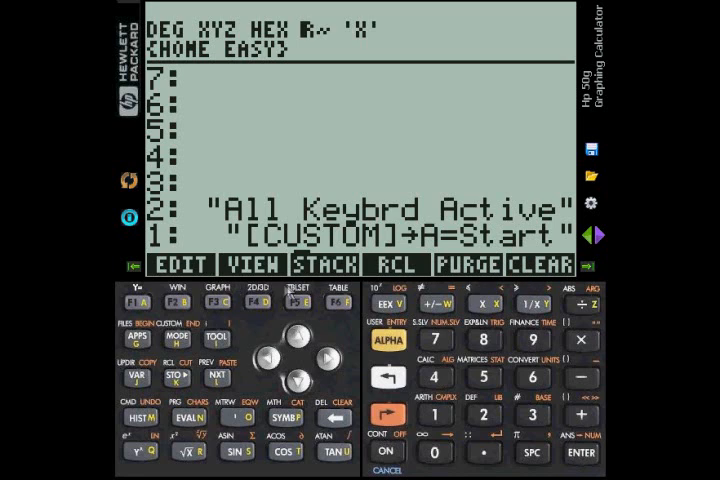
mouse_move(350, 322)
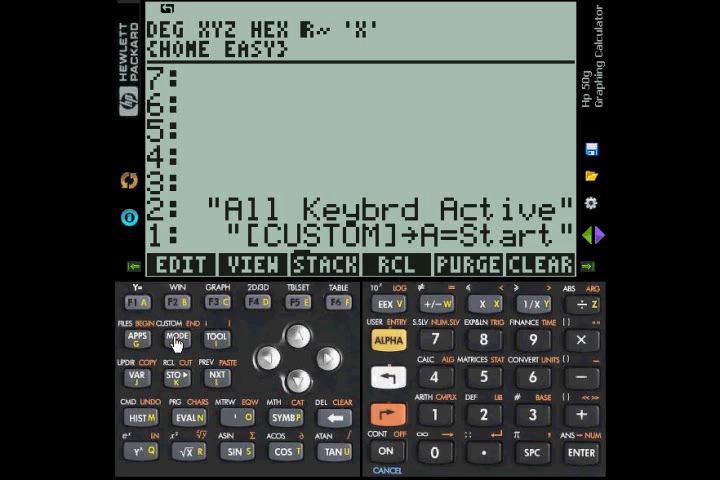
left_click(167, 347)
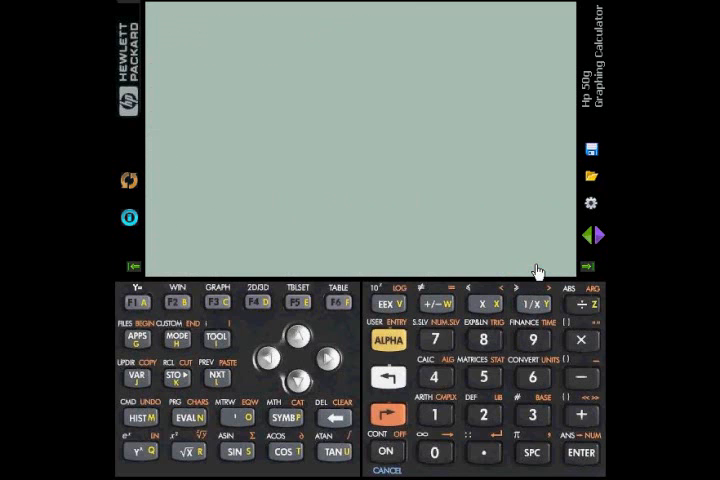
mouse_move(420, 432)
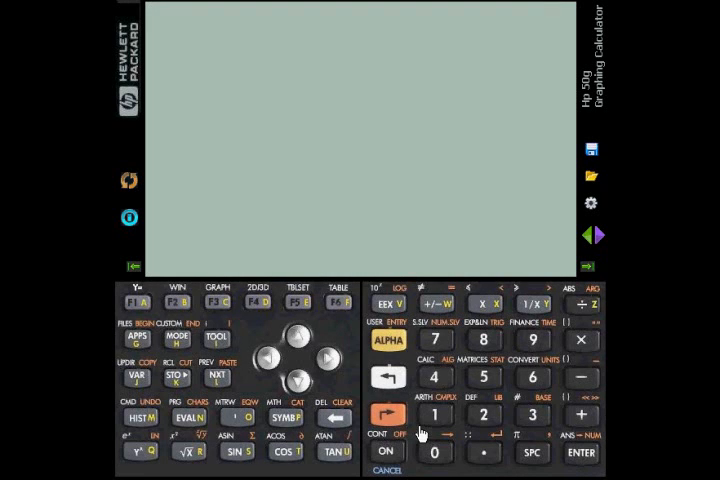
mouse_move(378, 445)
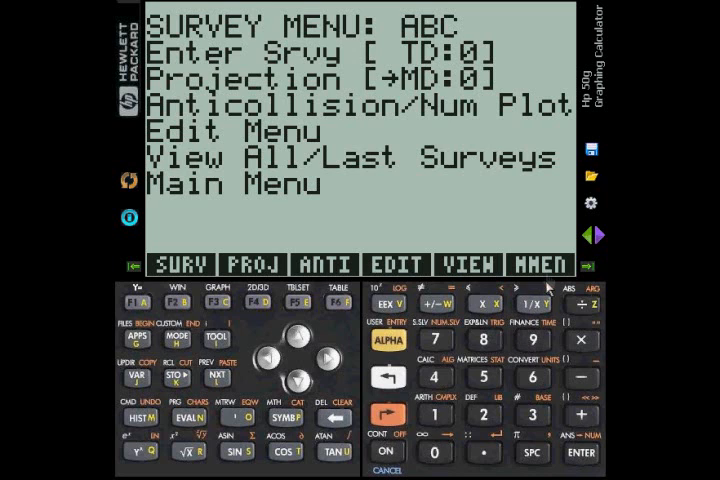
Return to EasyDrill's Main Menu and open the survey menu for PLAN at depth 7912
left_click(540, 264)
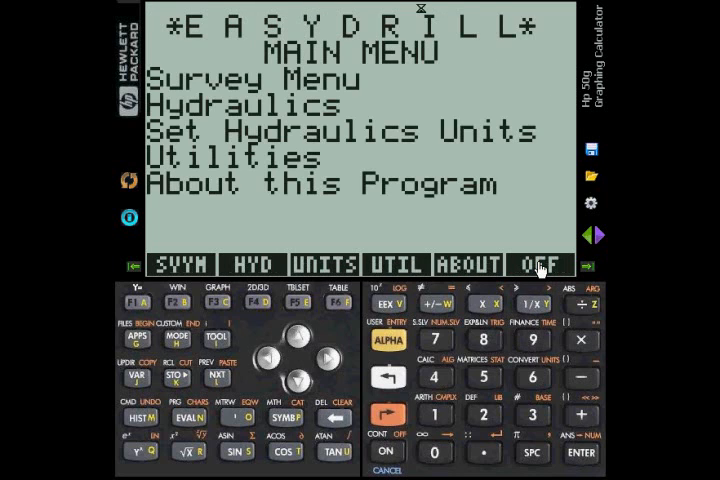
left_click(179, 264)
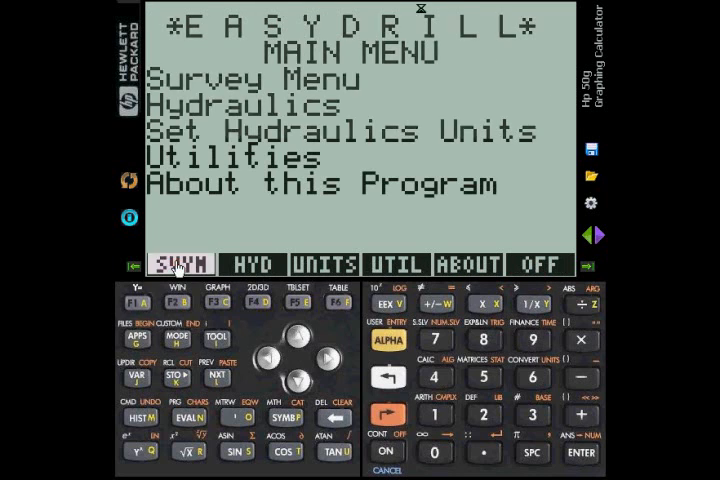
left_click(181, 264)
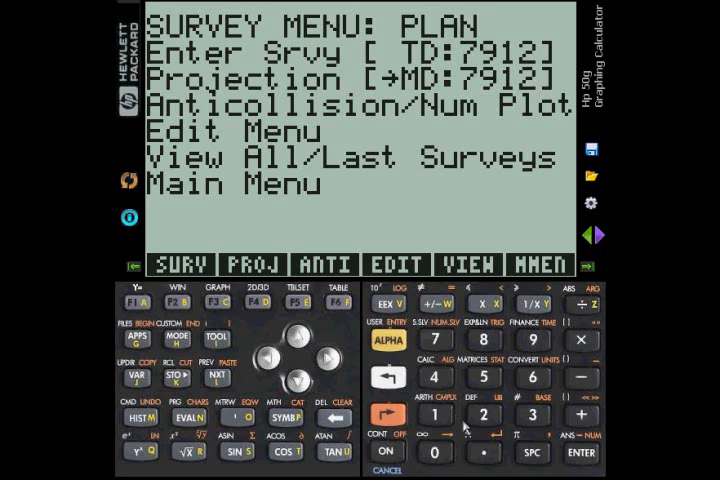
mouse_move(388, 383)
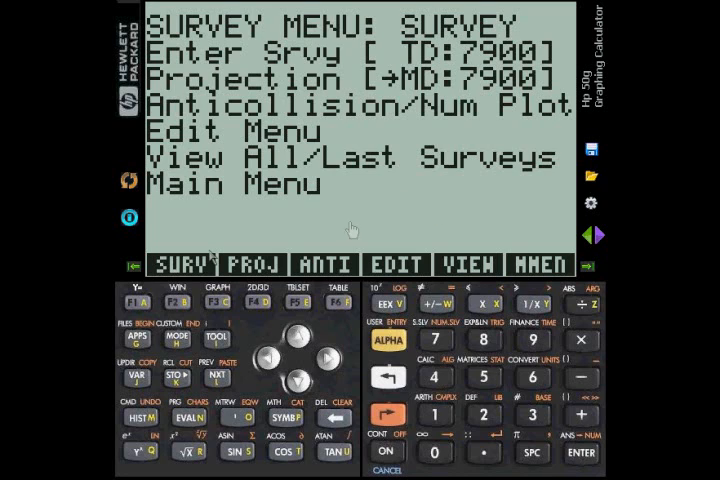
left_click(191, 263)
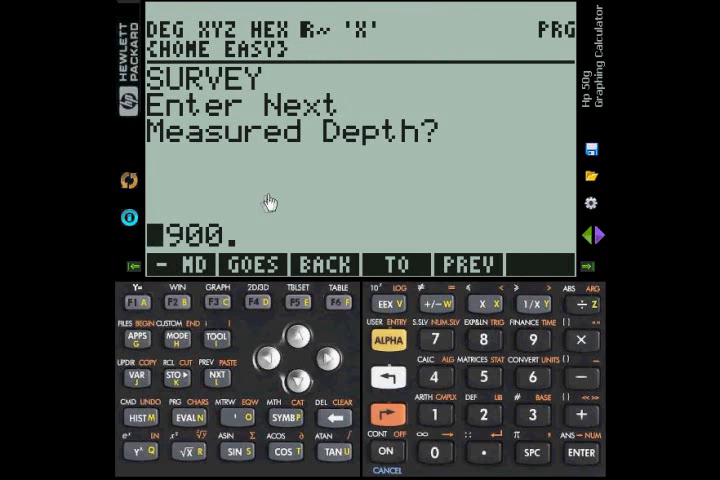
mouse_move(175, 140)
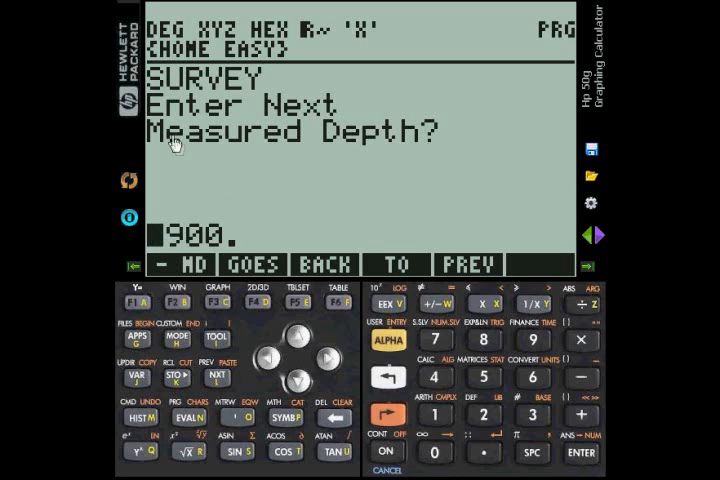
mouse_move(165, 120)
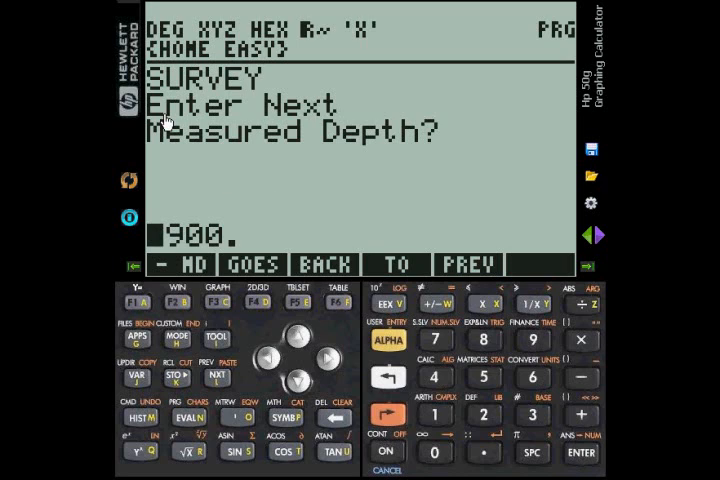
mouse_move(326, 158)
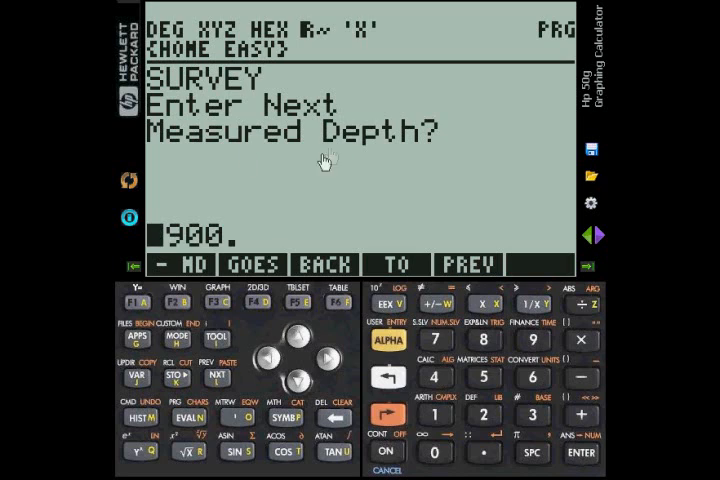
mouse_move(165, 262)
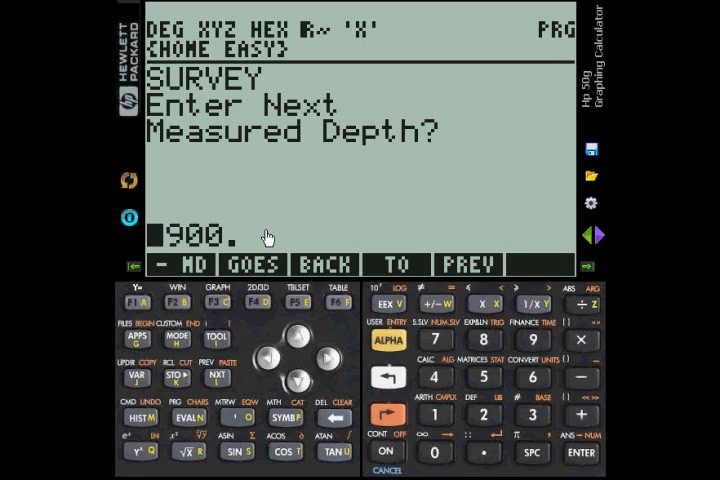
left_click(437, 340)
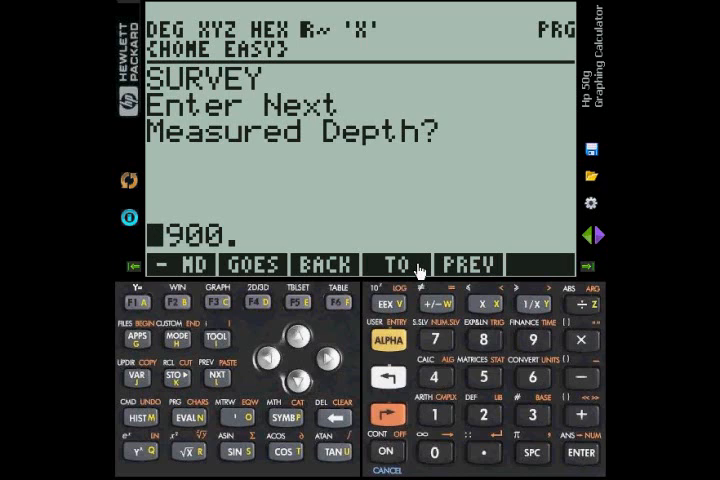
mouse_move(440, 315)
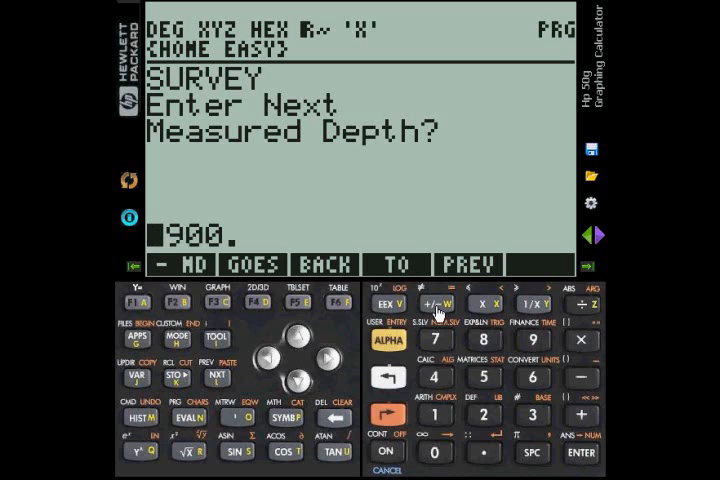
Replace the prefilled 900 with 7985 at the next-measured-depth prompt
left_click(449, 301)
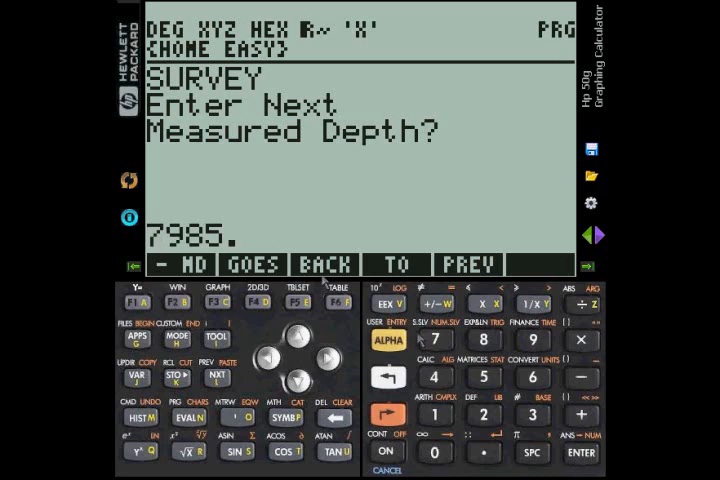
mouse_move(255, 245)
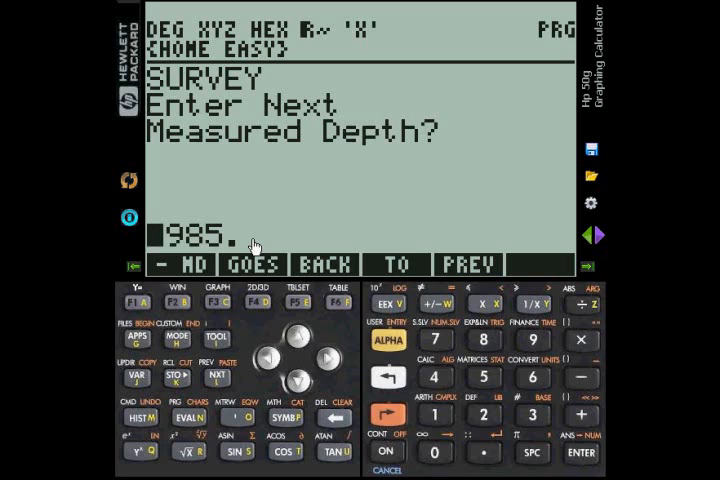
mouse_move(500, 415)
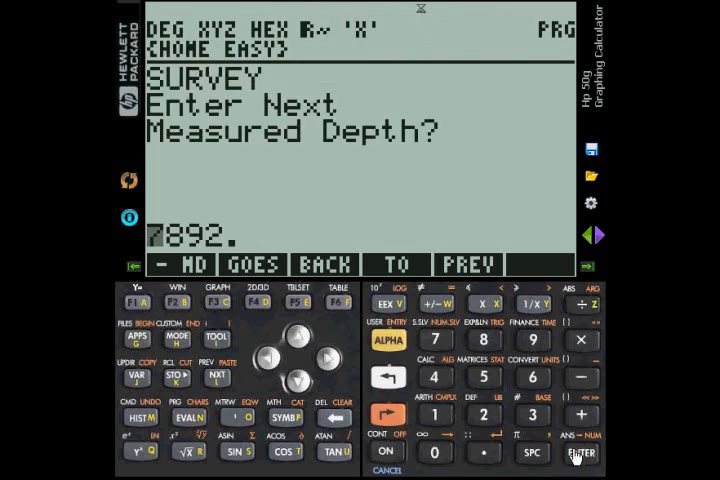
Accept 7892 as the next measured depth and reopen the depth prompt via Enter Srvy
left_click(585, 457)
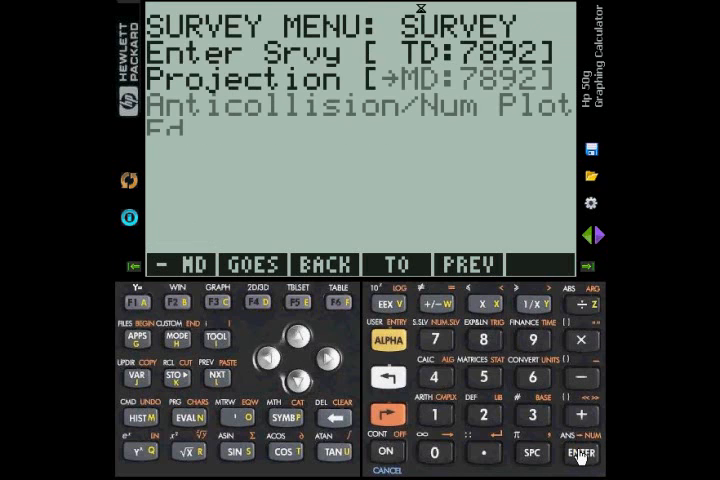
left_click(580, 458)
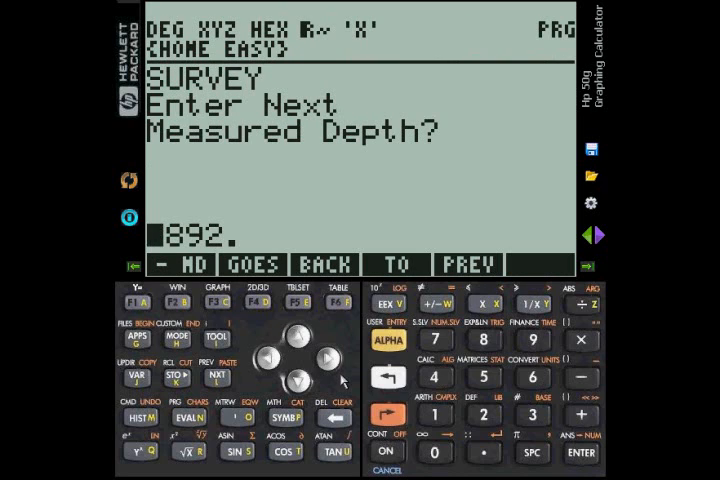
mouse_move(325, 375)
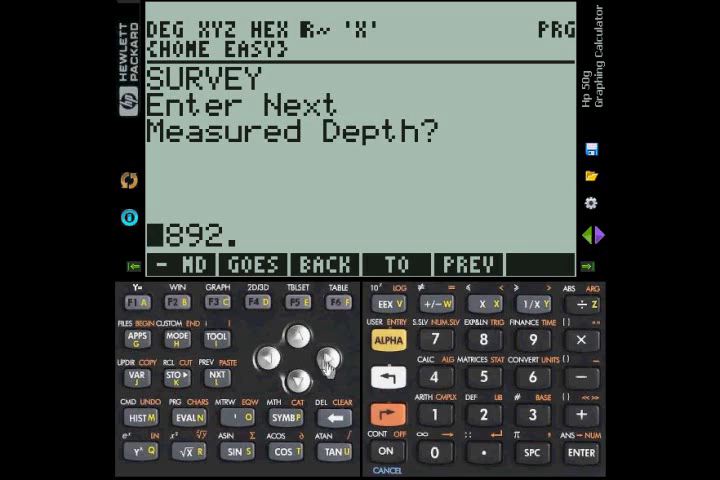
left_click(328, 360)
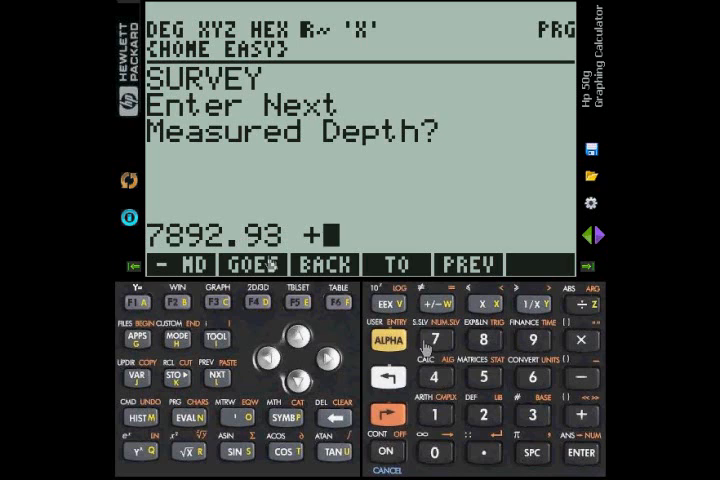
left_click(579, 453)
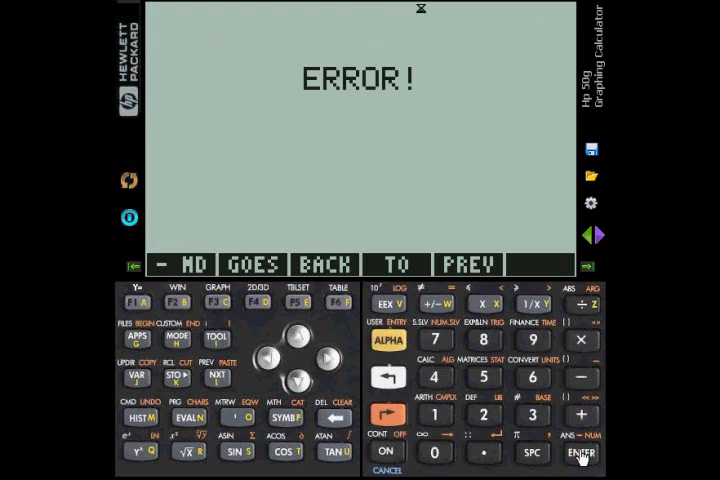
left_click(580, 452)
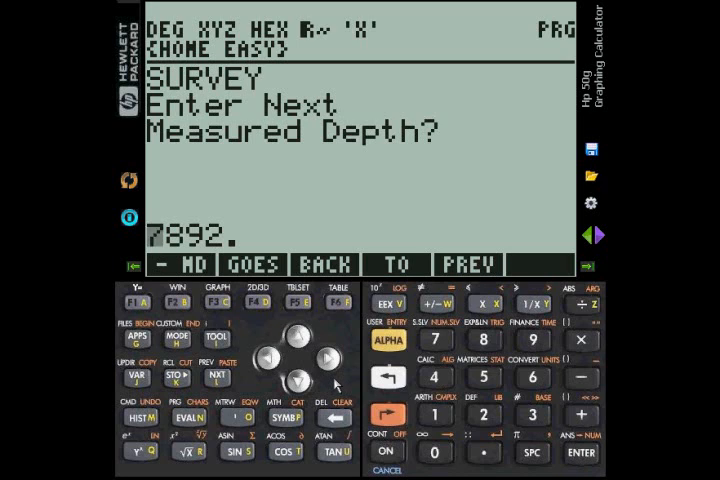
mouse_move(330, 360)
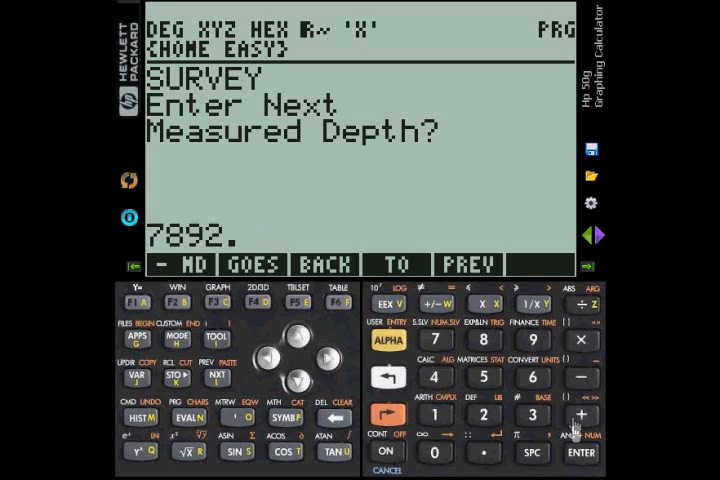
Append a + after 7892 to start an in-line addition at the depth prompt
left_click(578, 410)
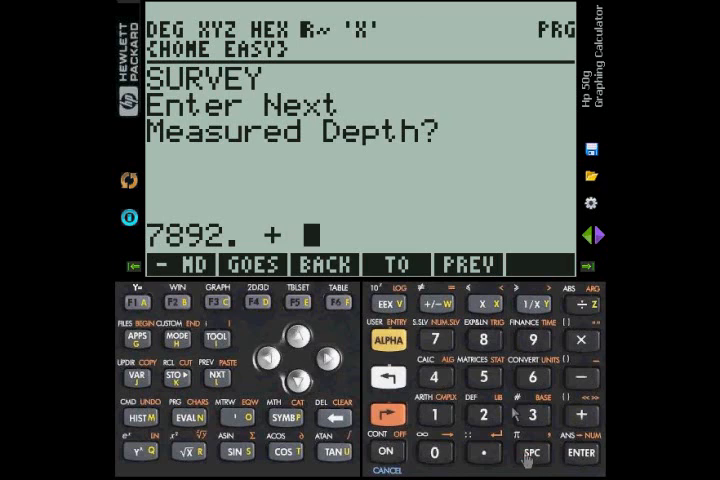